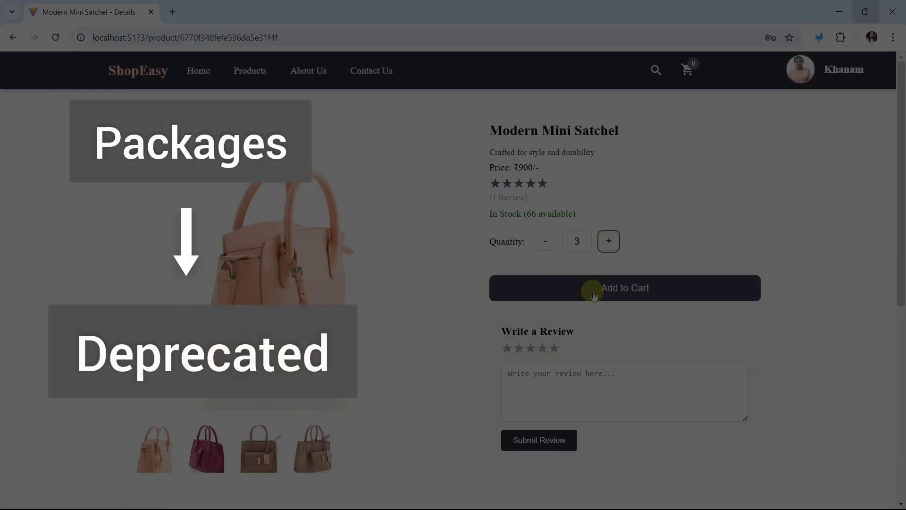
Step: Add three Modern Mini Satchels to the cart and confirm the success toast appears
left_click(623, 288)
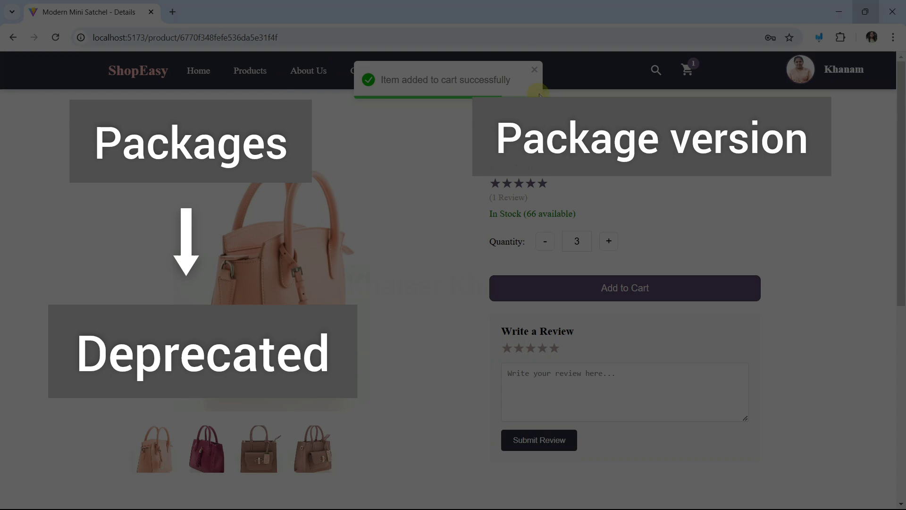